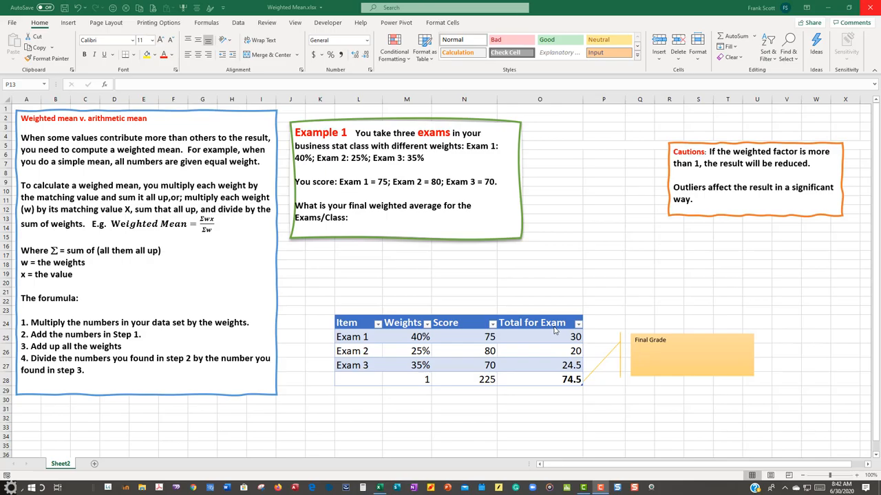
mouse_move(468, 341)
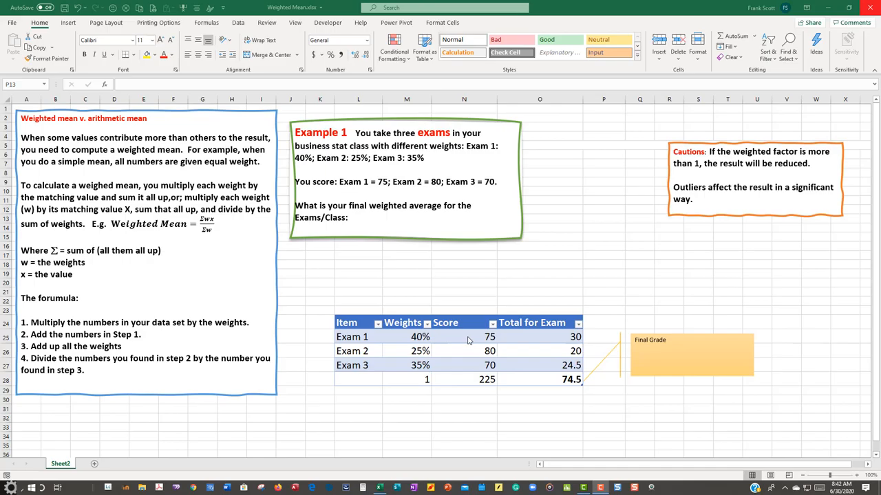
mouse_move(517, 344)
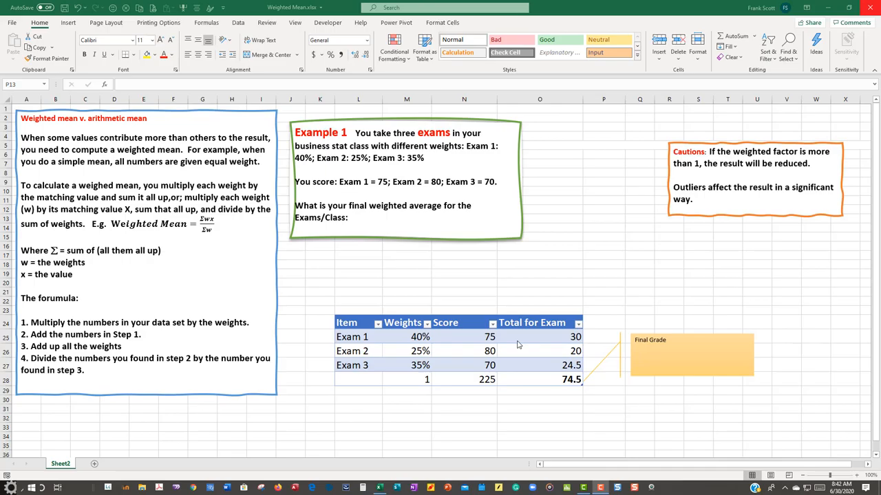
mouse_move(415, 340)
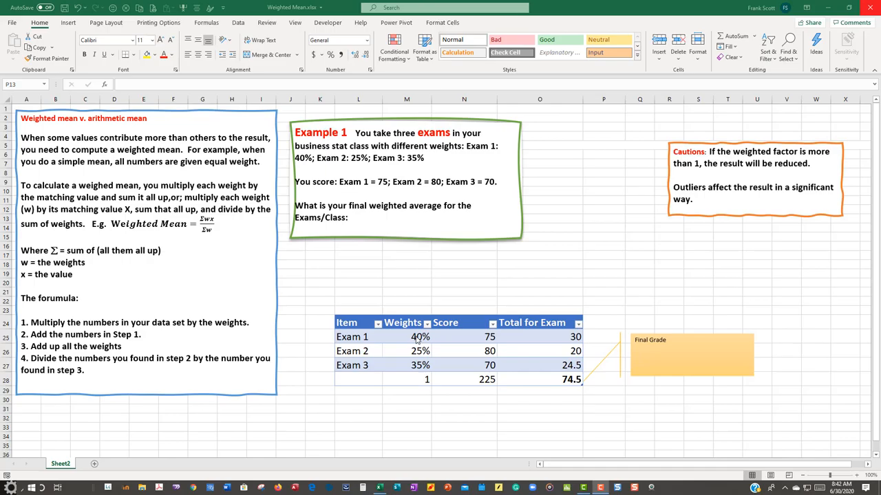
mouse_move(482, 356)
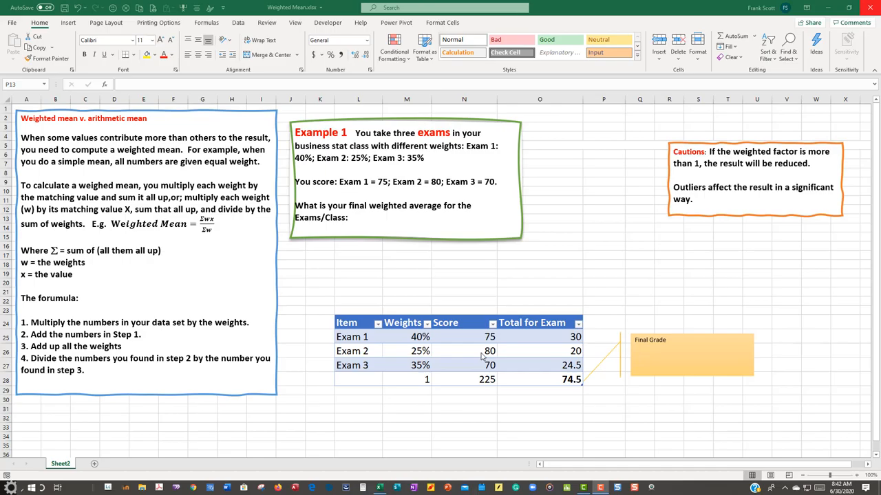
mouse_move(435, 363)
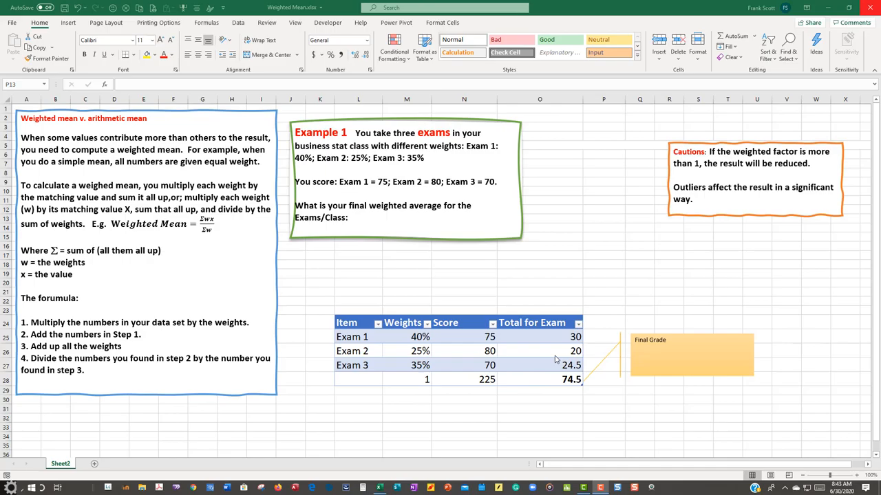
mouse_move(617, 343)
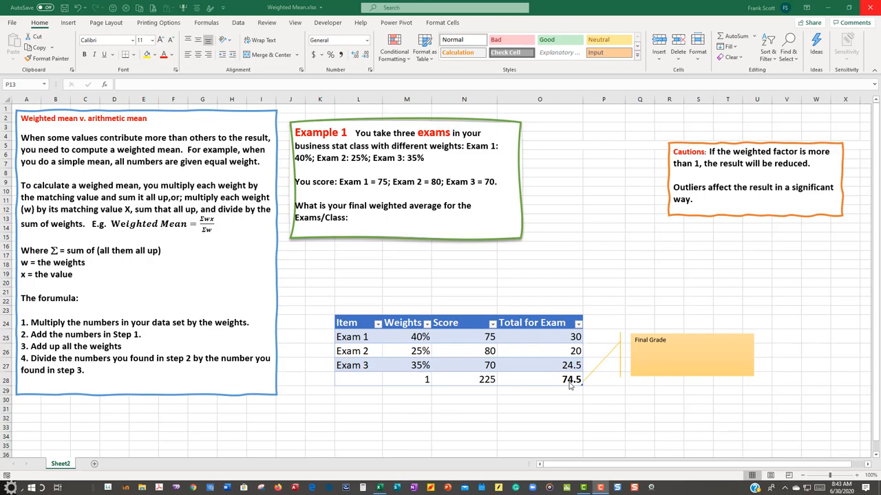
mouse_move(716, 201)
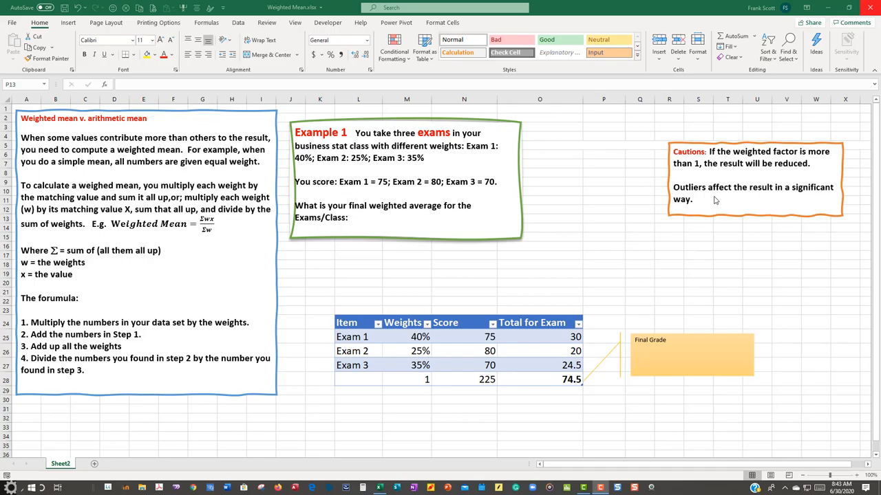